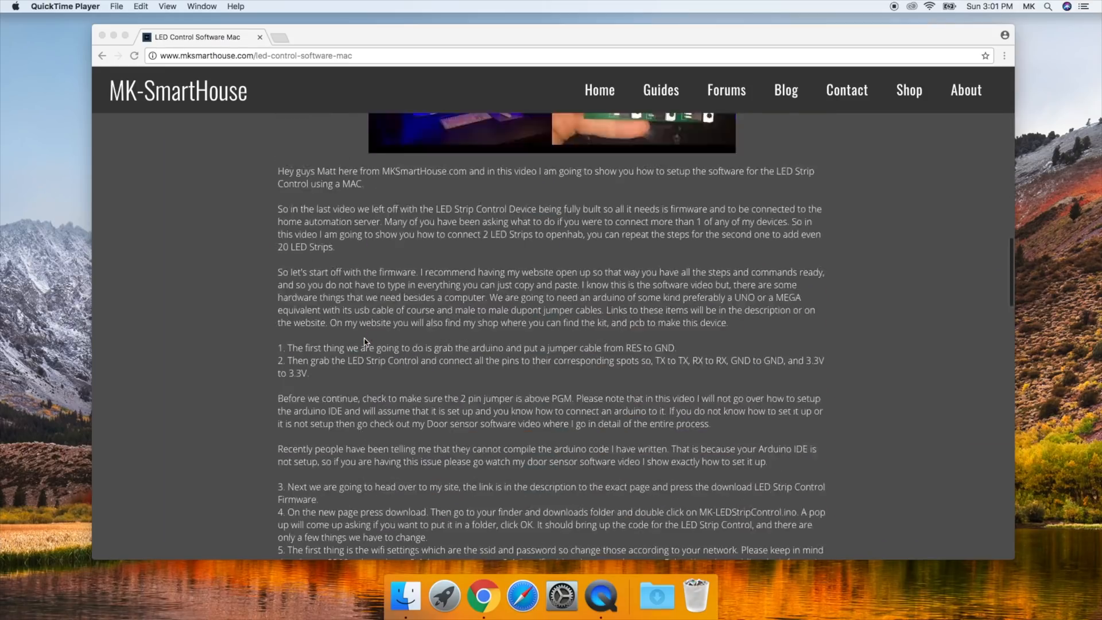
Step: Download the LED Strip Control firmware and open MK-LEDStripControl.ino in its own sketch folder
scroll(down, 3)
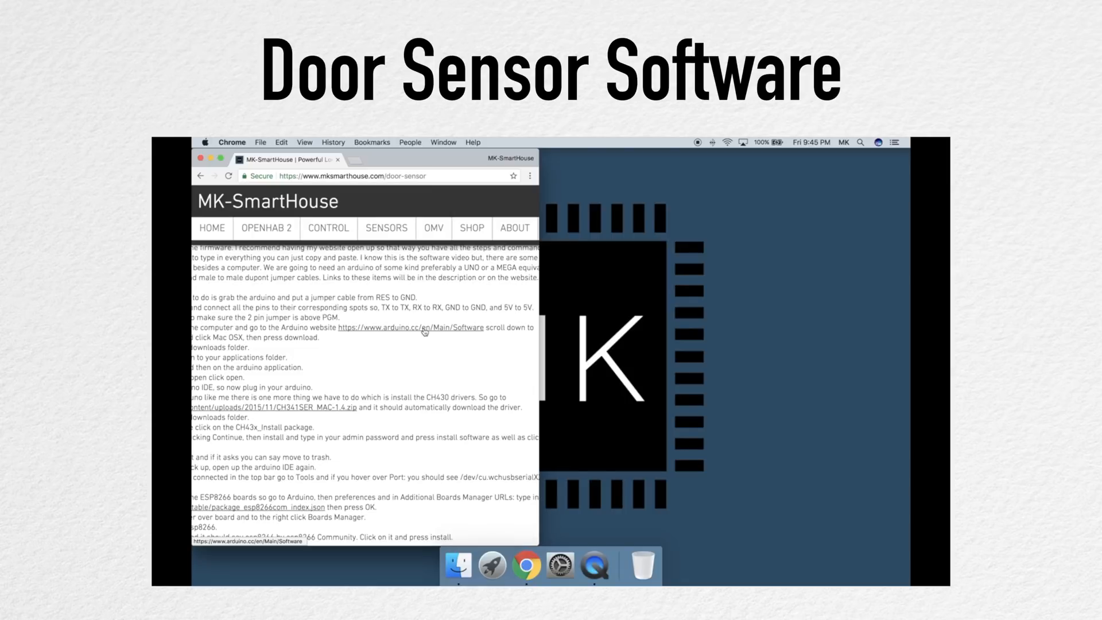
click(424, 328)
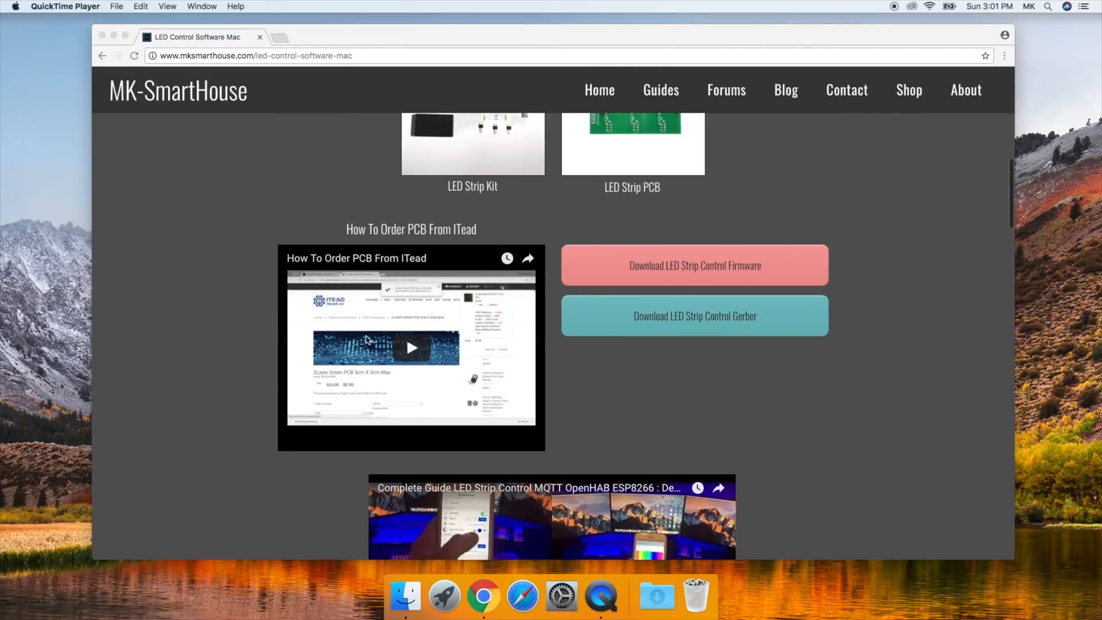
click(695, 265)
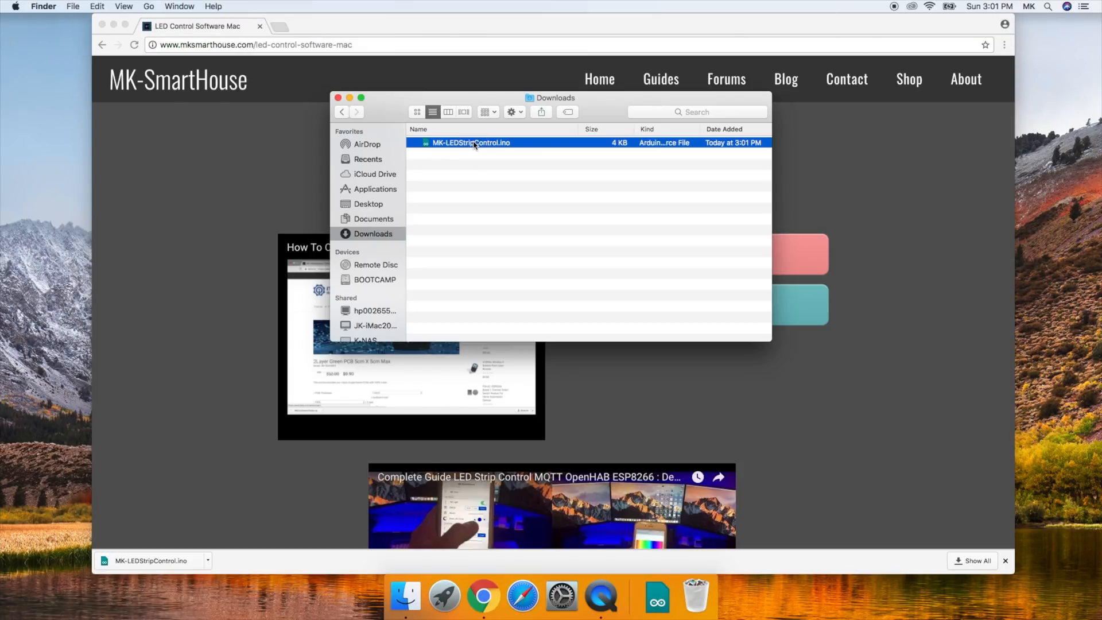
double_click(472, 143)
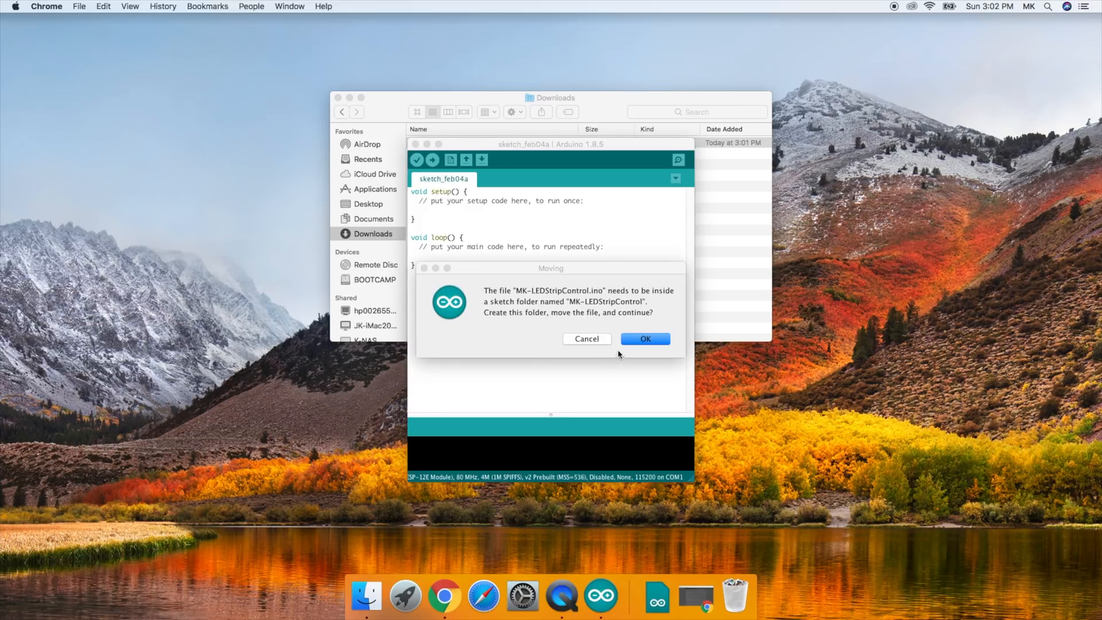
click(645, 338)
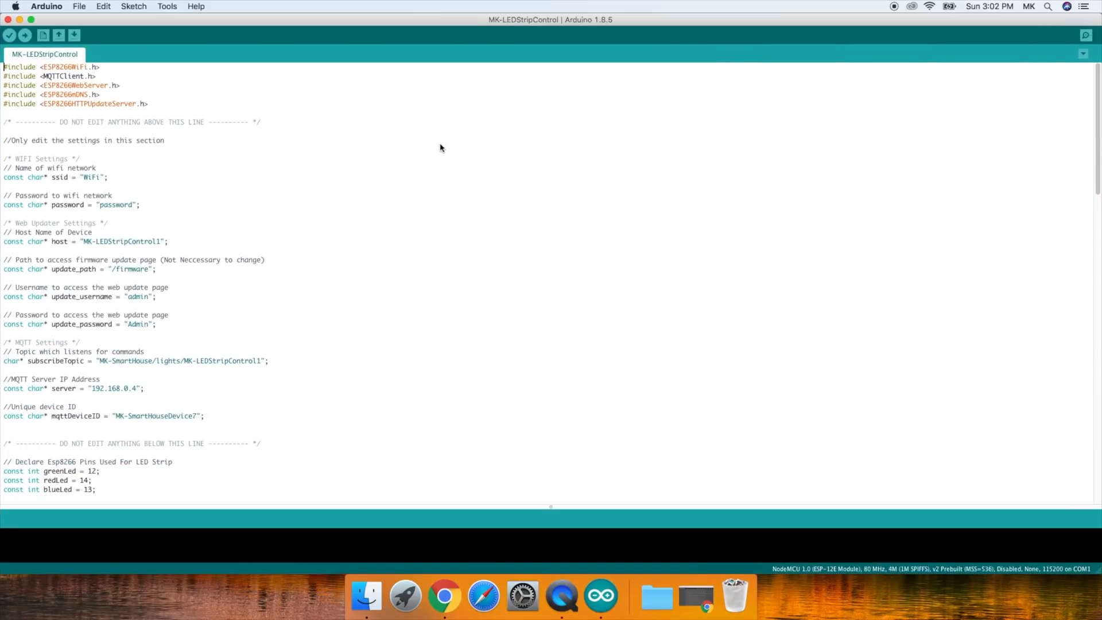
mouse_move(434, 140)
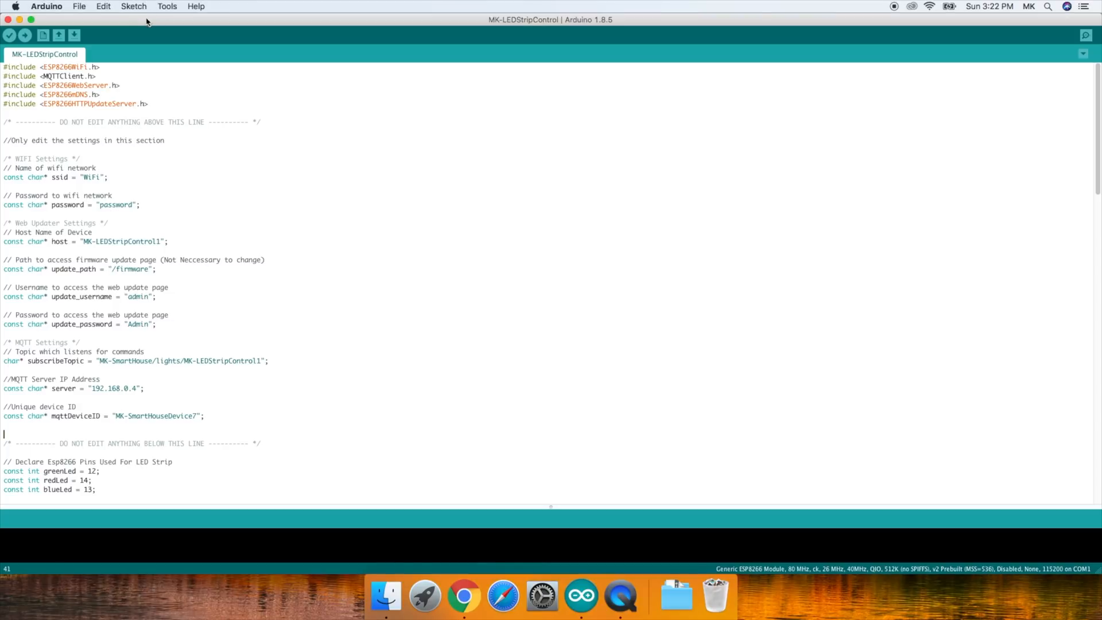
Step: Select port /dev/cu.wchusbserial1420 and start uploading the sketch to the ESP8266
click(167, 6)
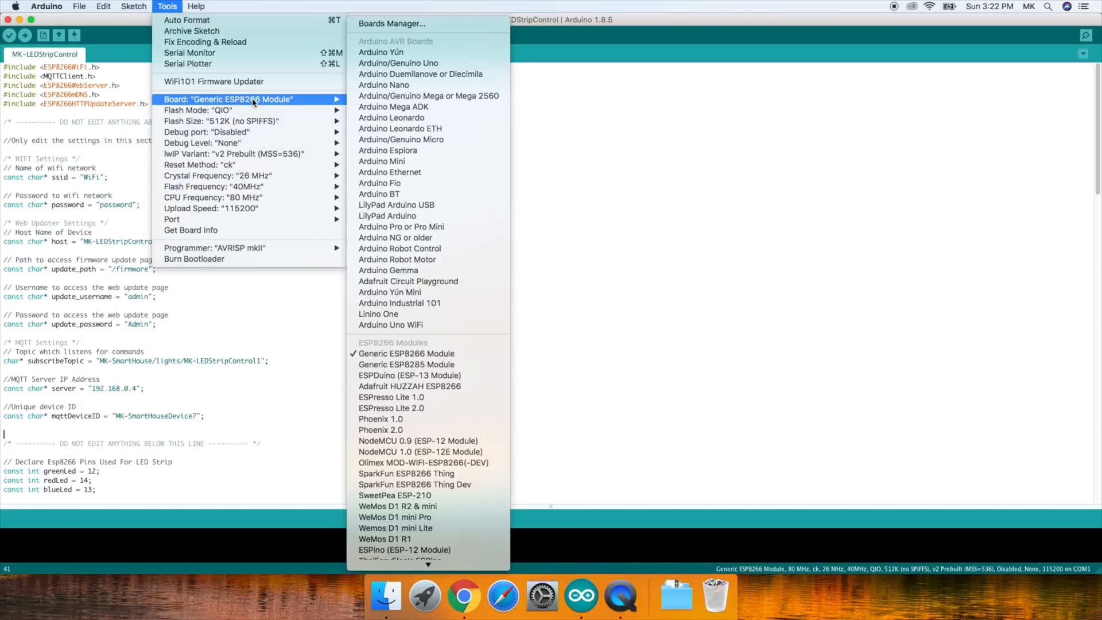
mouse_move(268, 106)
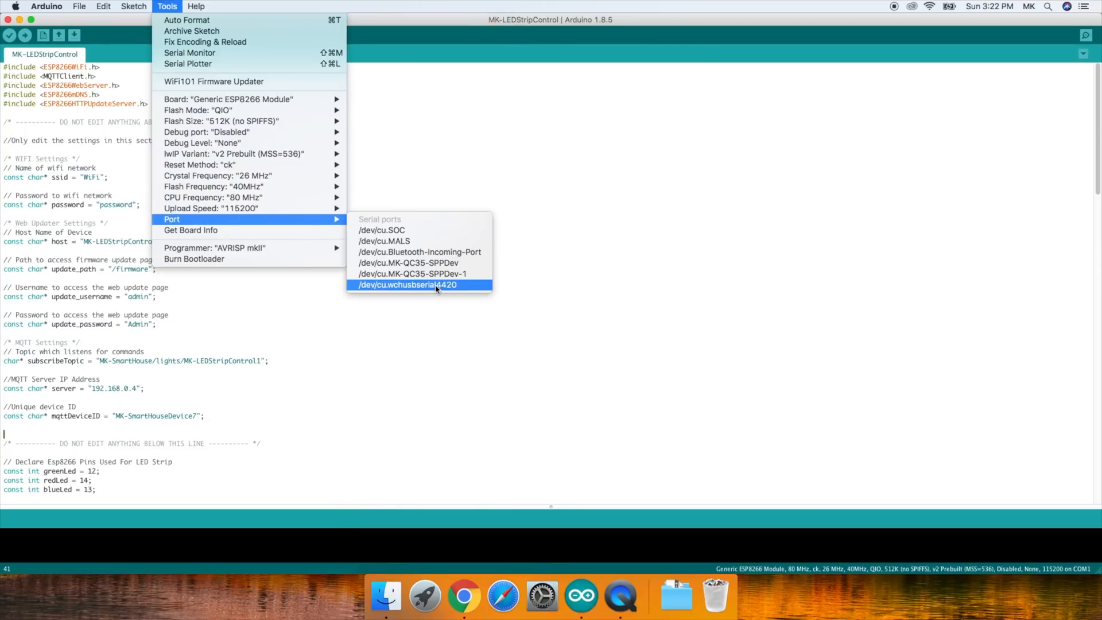
click(419, 285)
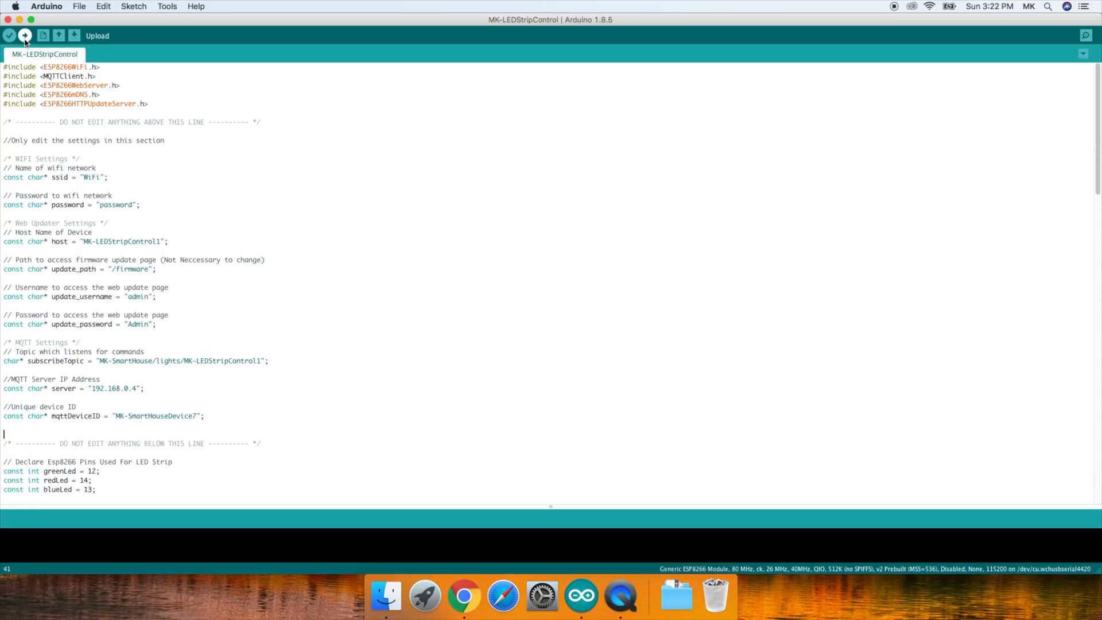
click(25, 33)
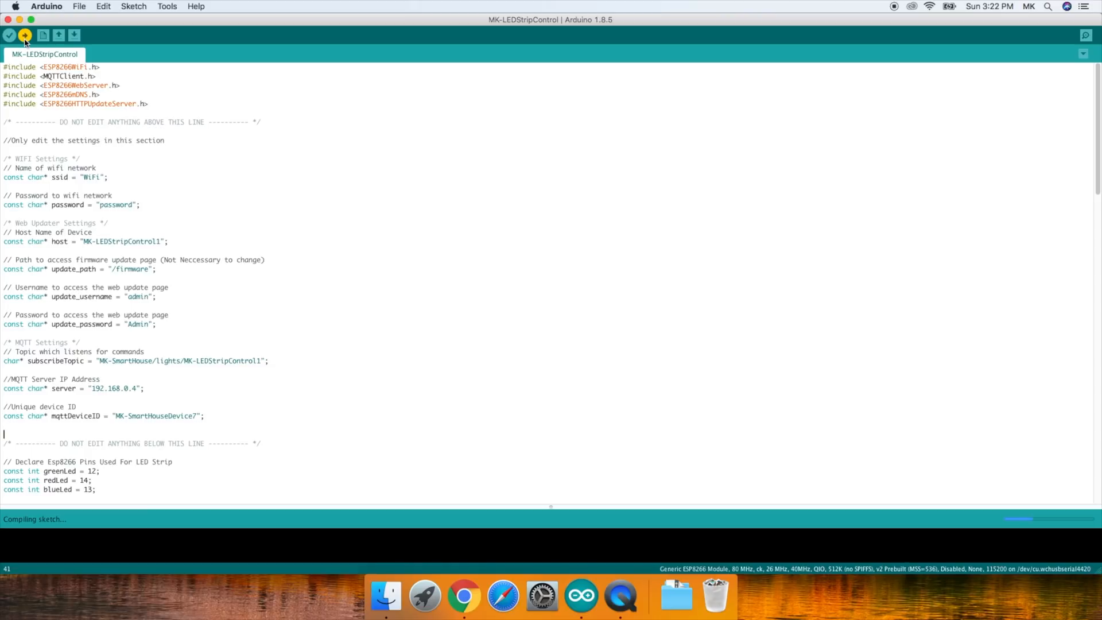
Step: Let the ESP8266 upload run until the status reads Done uploading
click(27, 31)
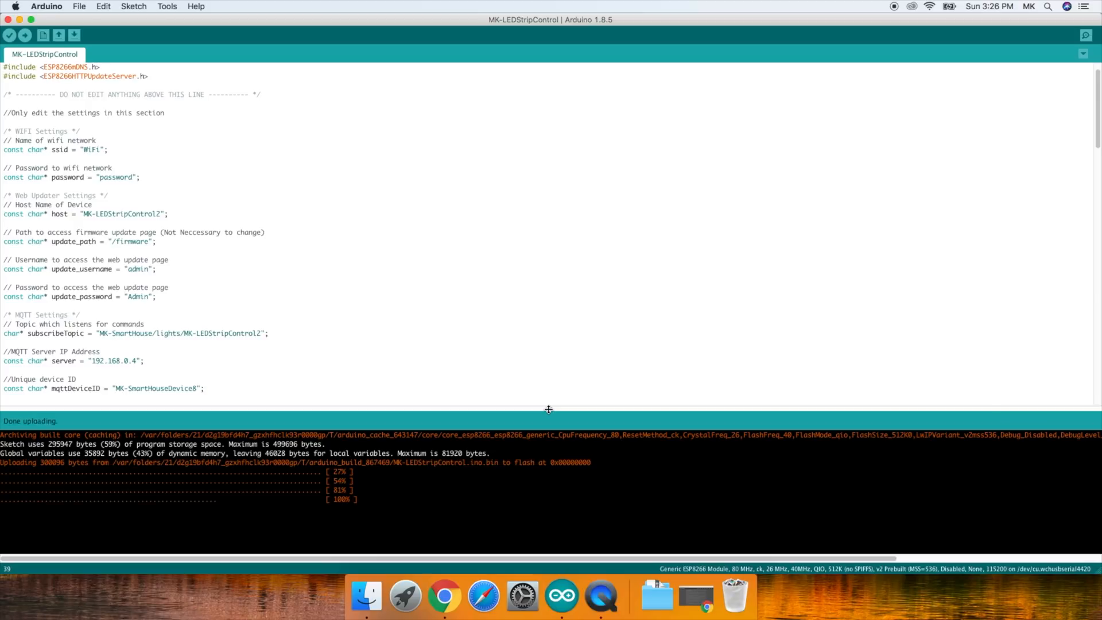
mouse_move(551, 408)
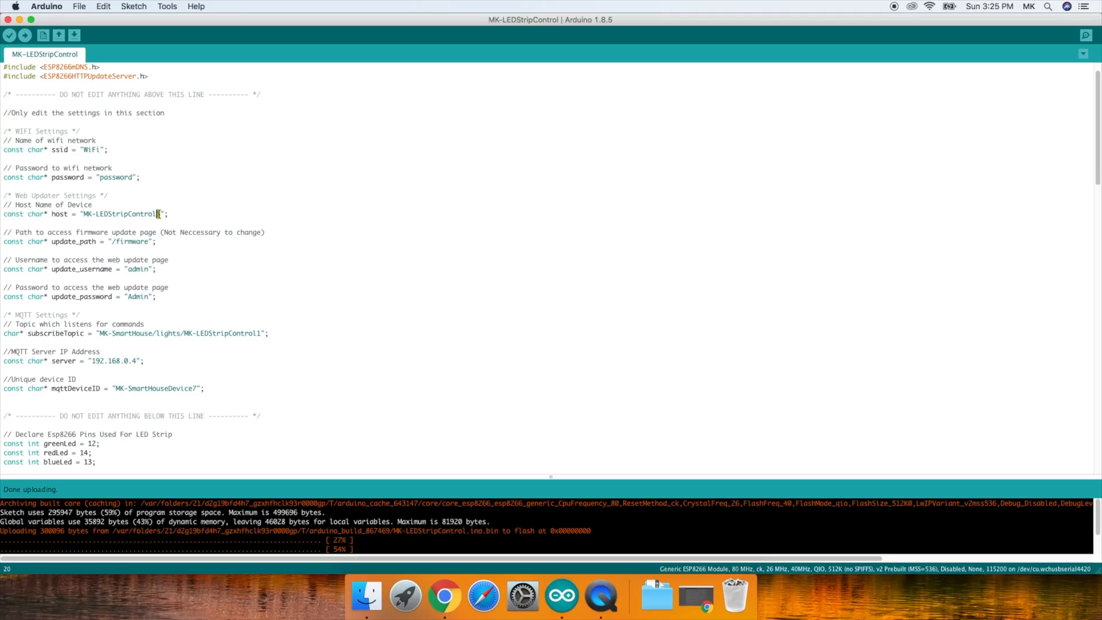
Step: Change host and topic to MK-LEDStripControl2 and device ID to MK-SmartHouseDevice8
text(2)
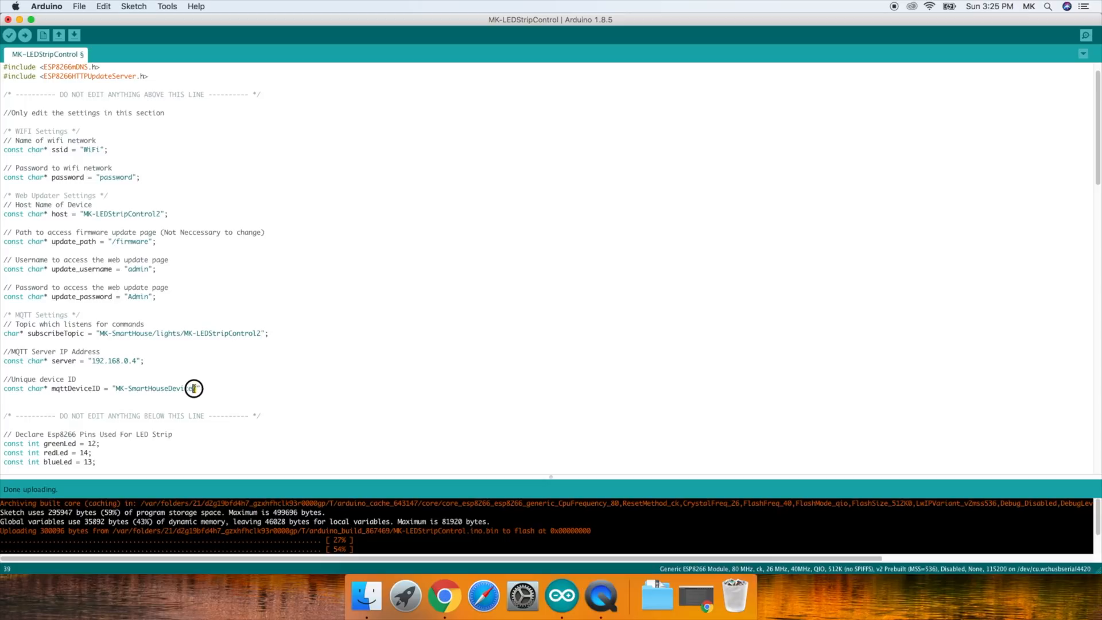
text(8)
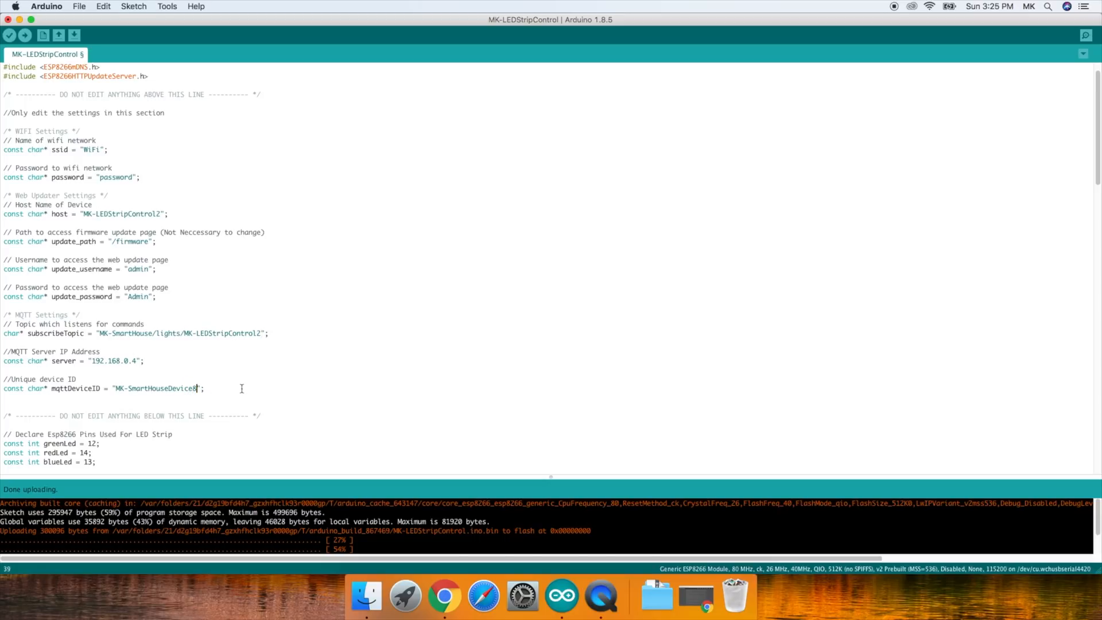
mouse_move(25, 31)
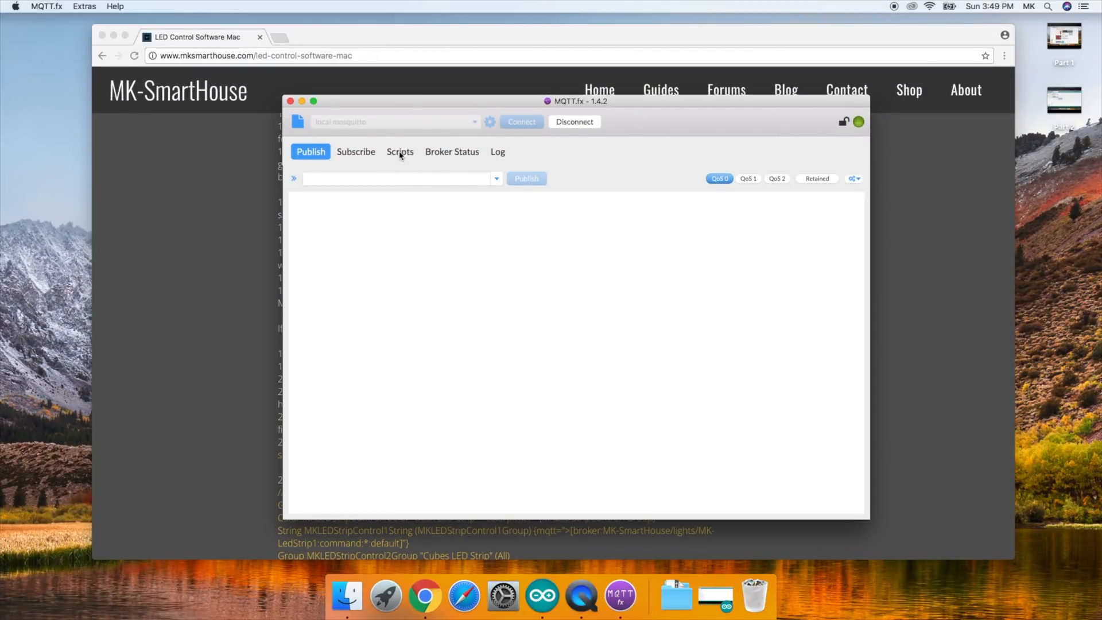
Step: Subscribe to all broker topics with the '#' wildcard in MQTT.fx
click(356, 152)
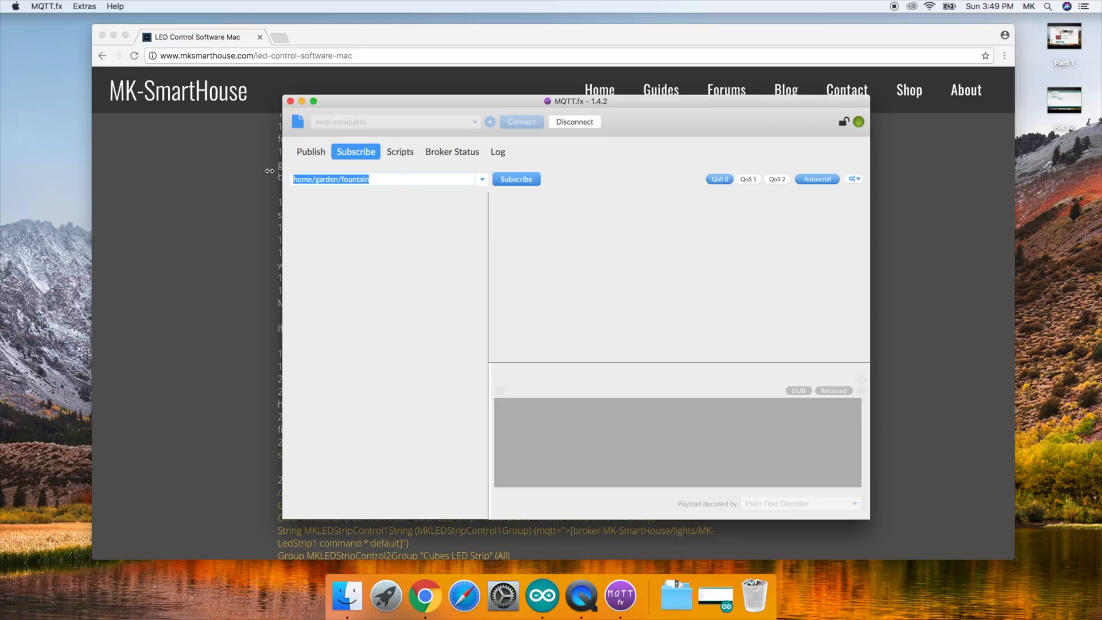
text(#)
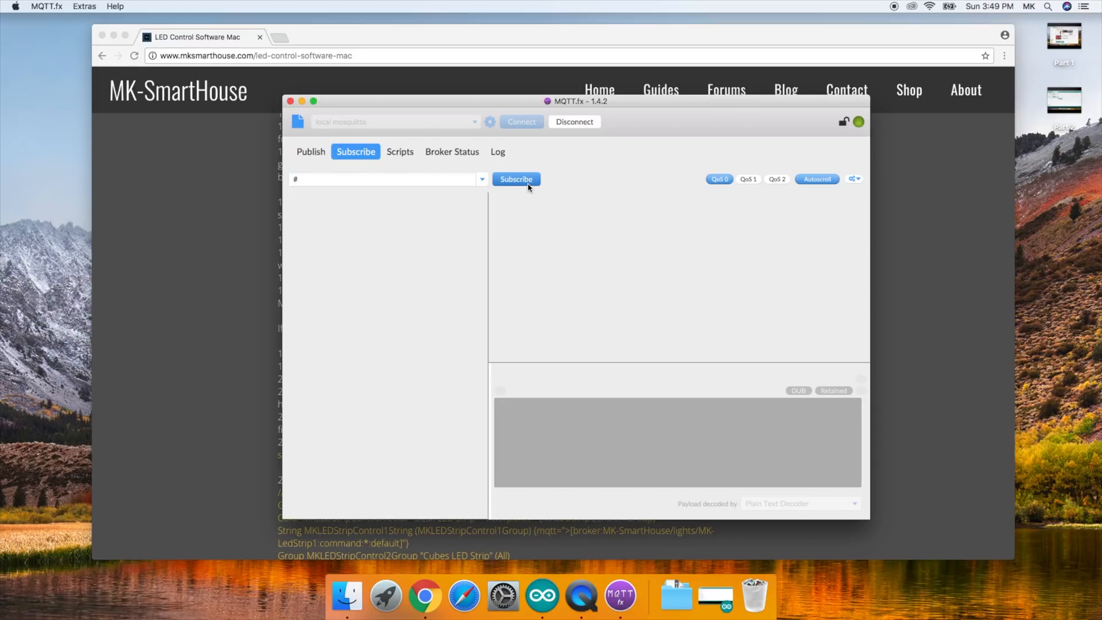
click(516, 180)
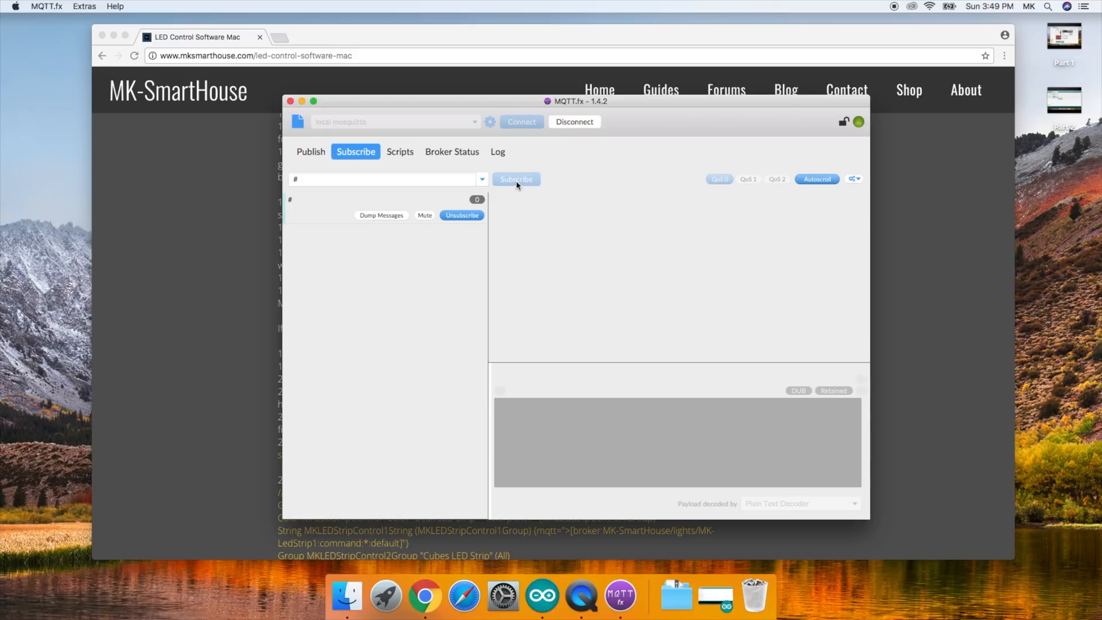
Step: Compose the message 100;100;100 in the Publish tab
click(311, 152)
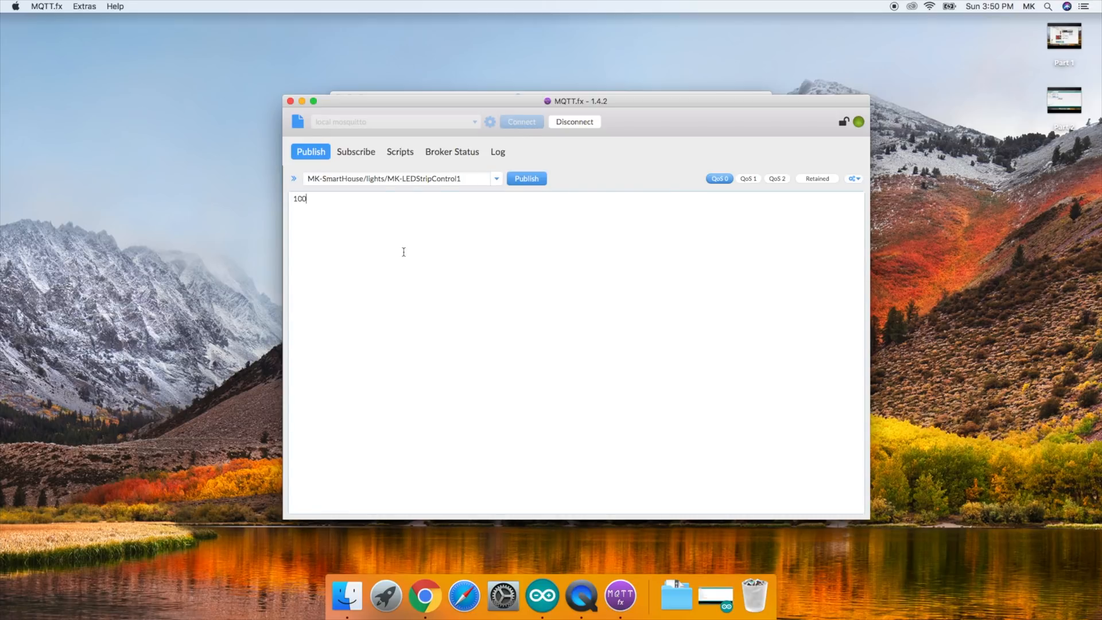
text(;100)
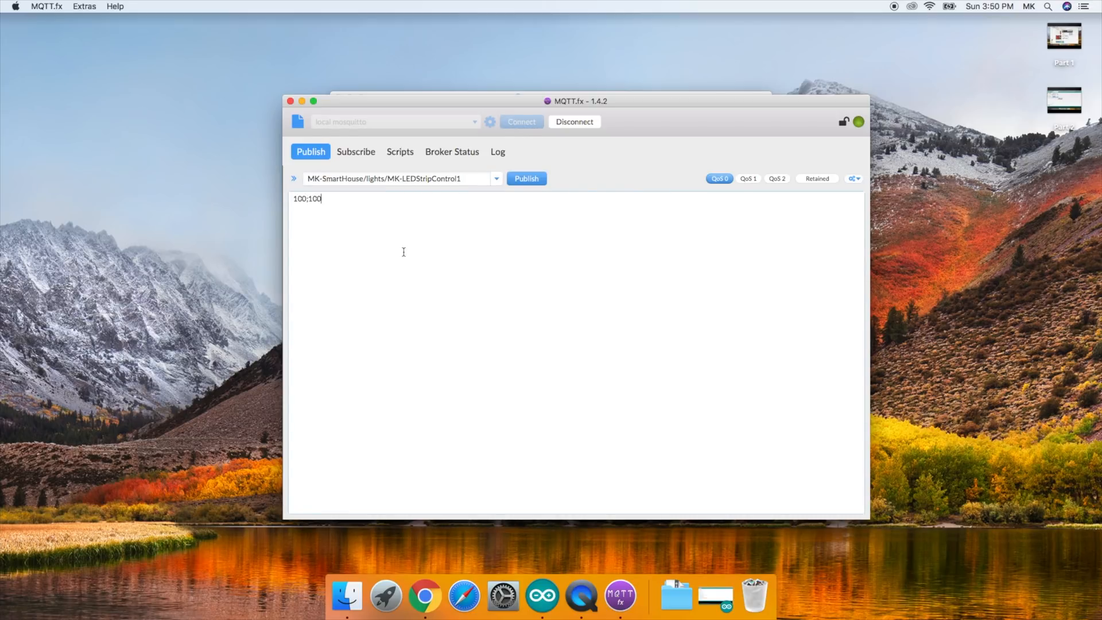
text(;100)
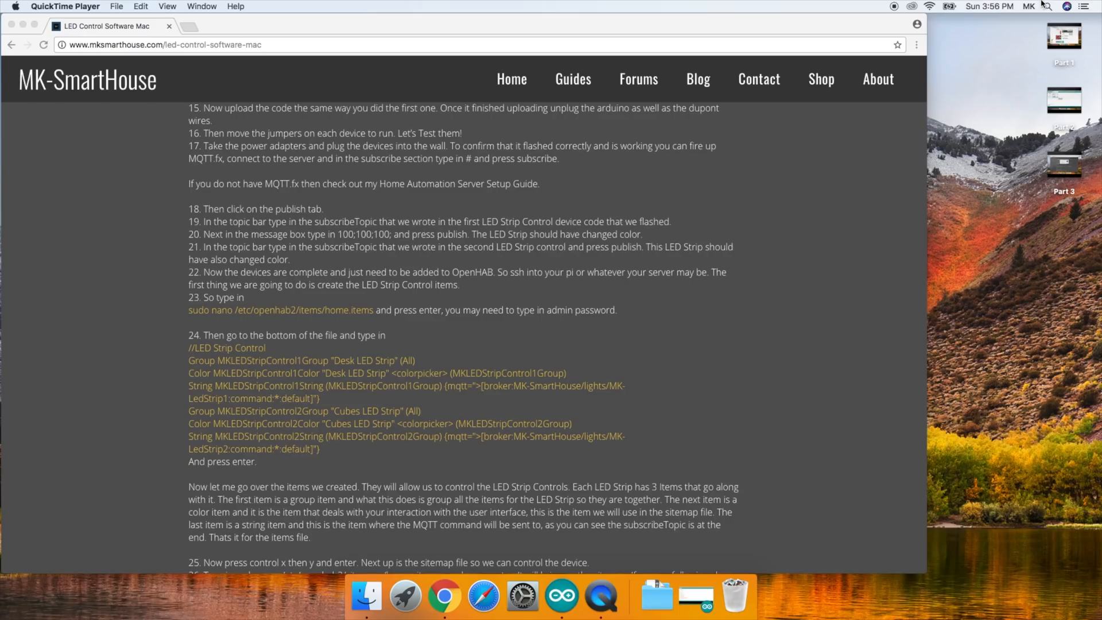
click(619, 599)
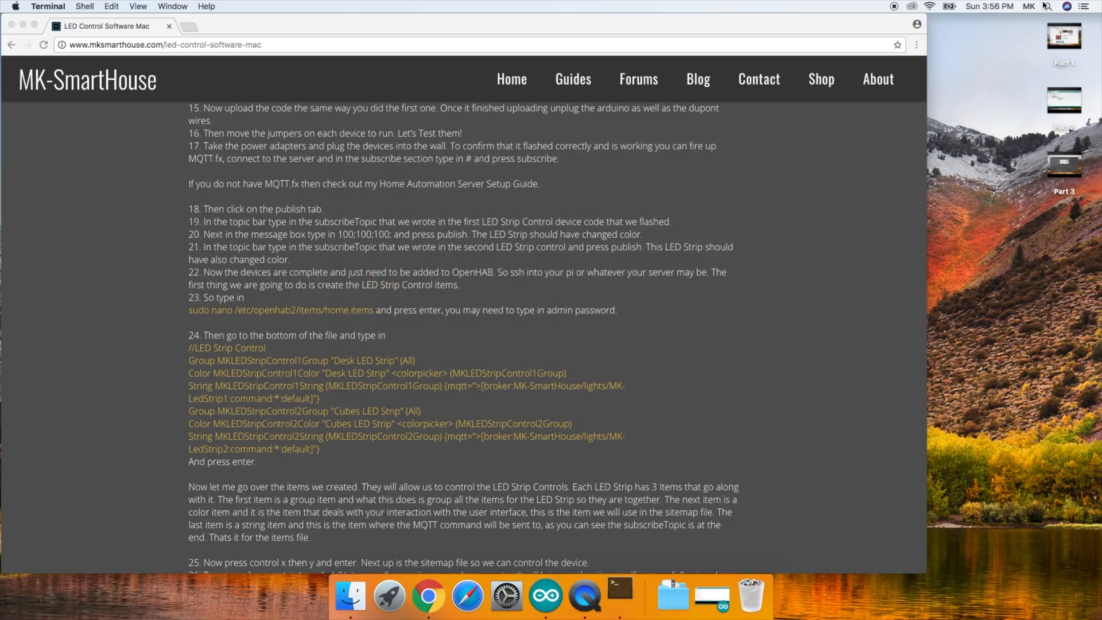
click(620, 600)
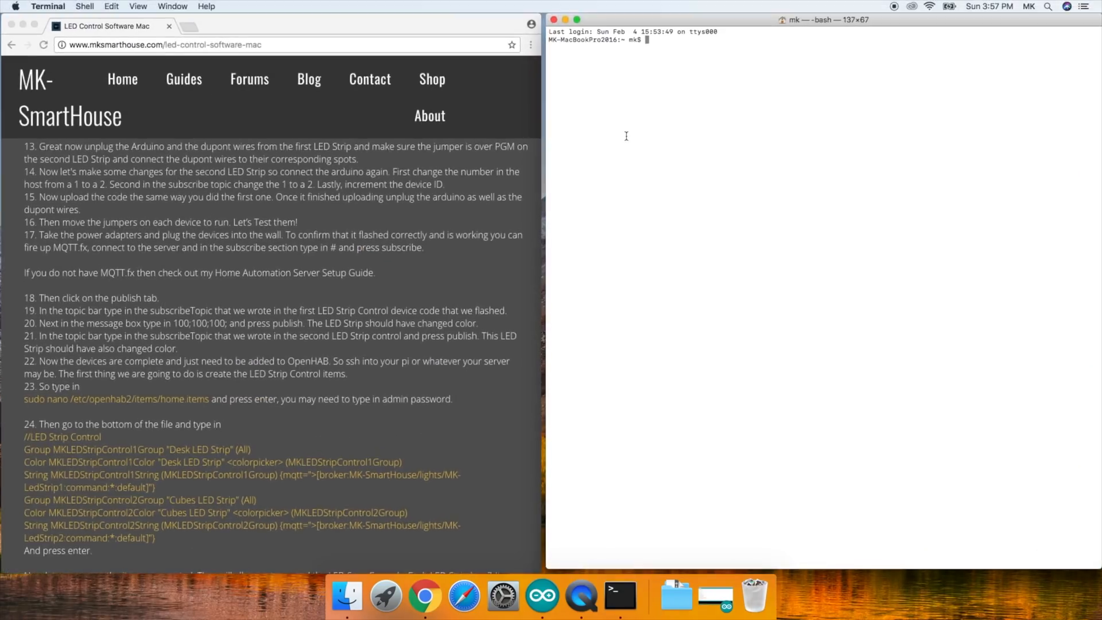
text(ssh openhabian@192.168.0.4)
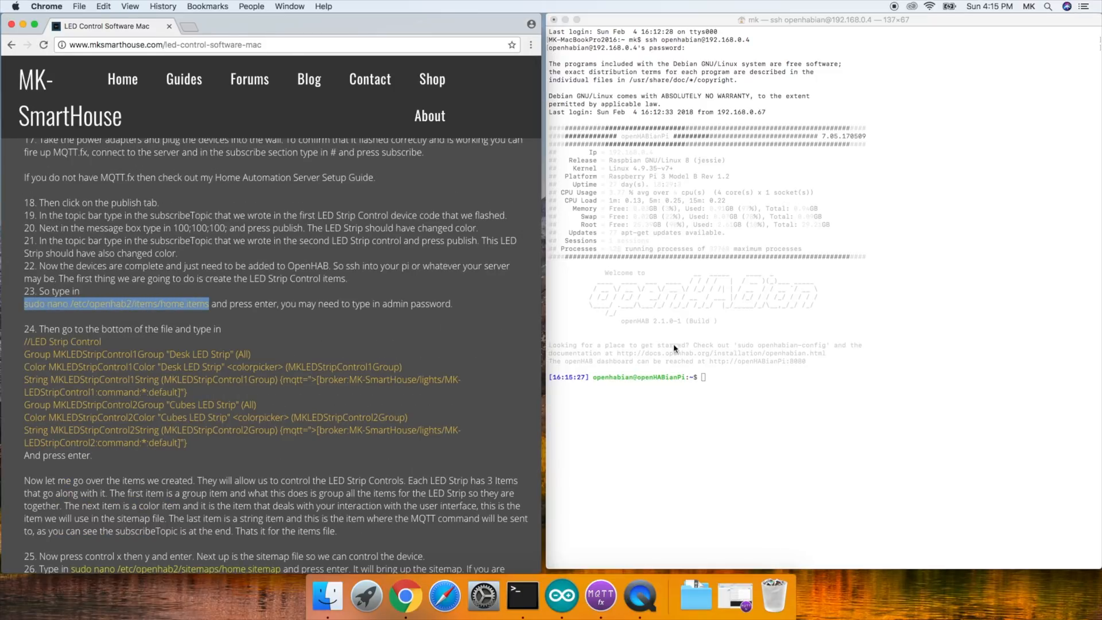
text(sudo nano /etc/openhab2/items/home.items)
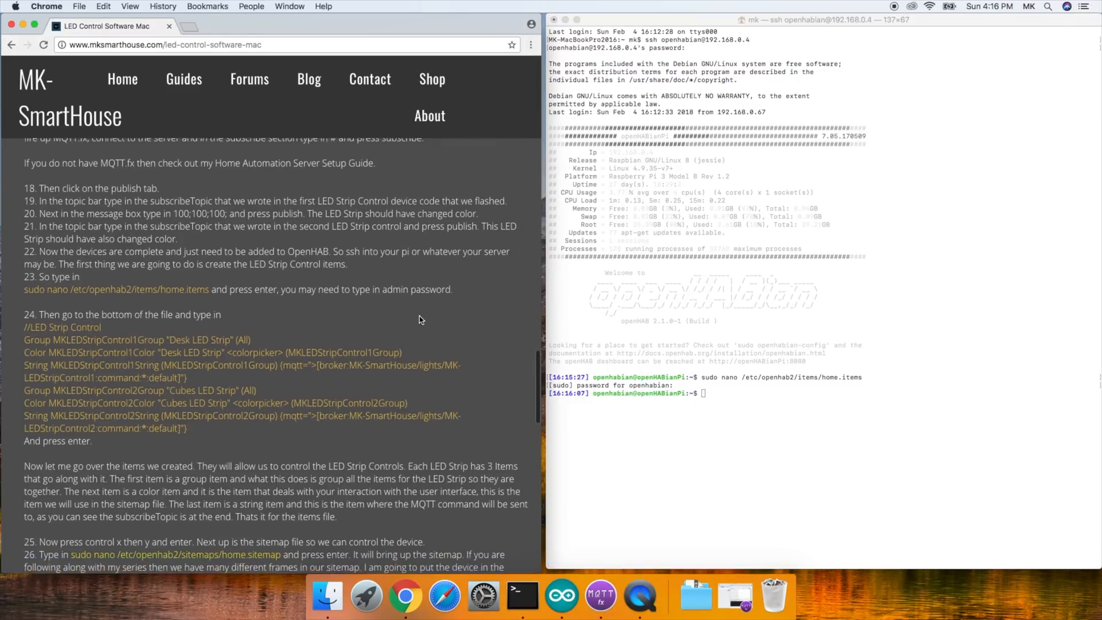
scroll(down, 3)
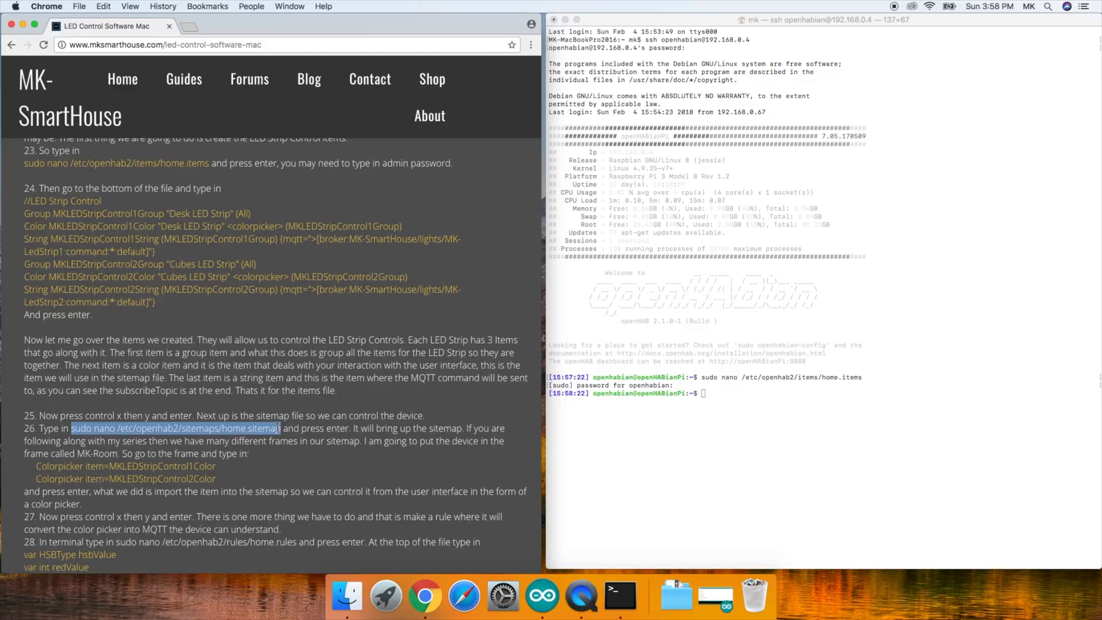
Step: Paste the two MKLEDStripControl Colorpicker lines into home.sitemap's MK-Room frame and save
text(sudo nano /etc/openhab2/sitemaps/home.sitemap)
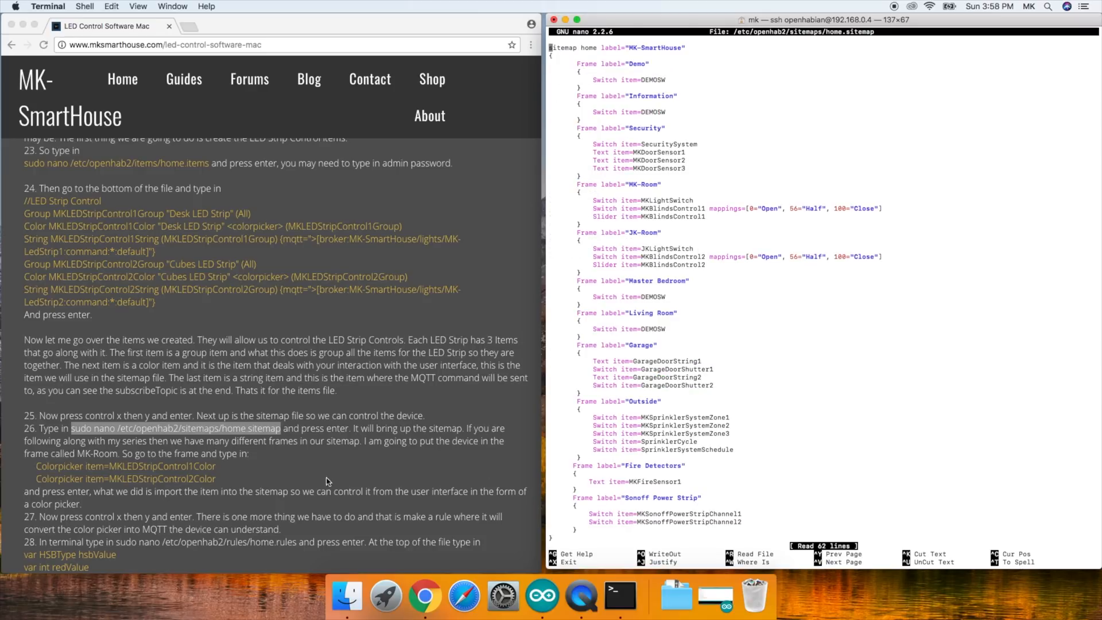
drag(39, 466, 216, 479)
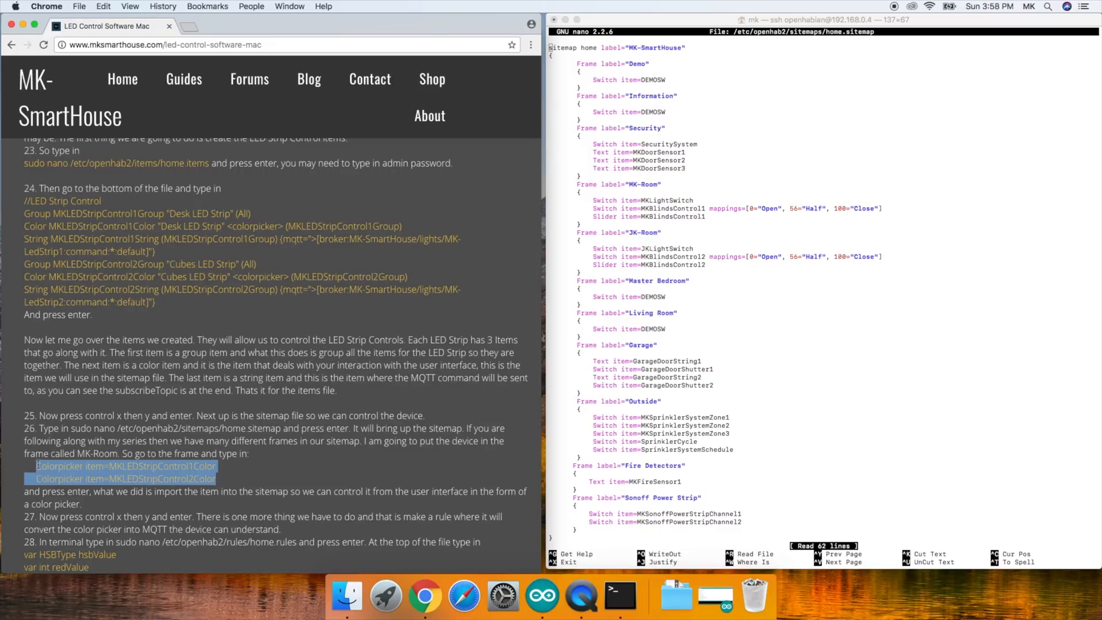
click(720, 252)
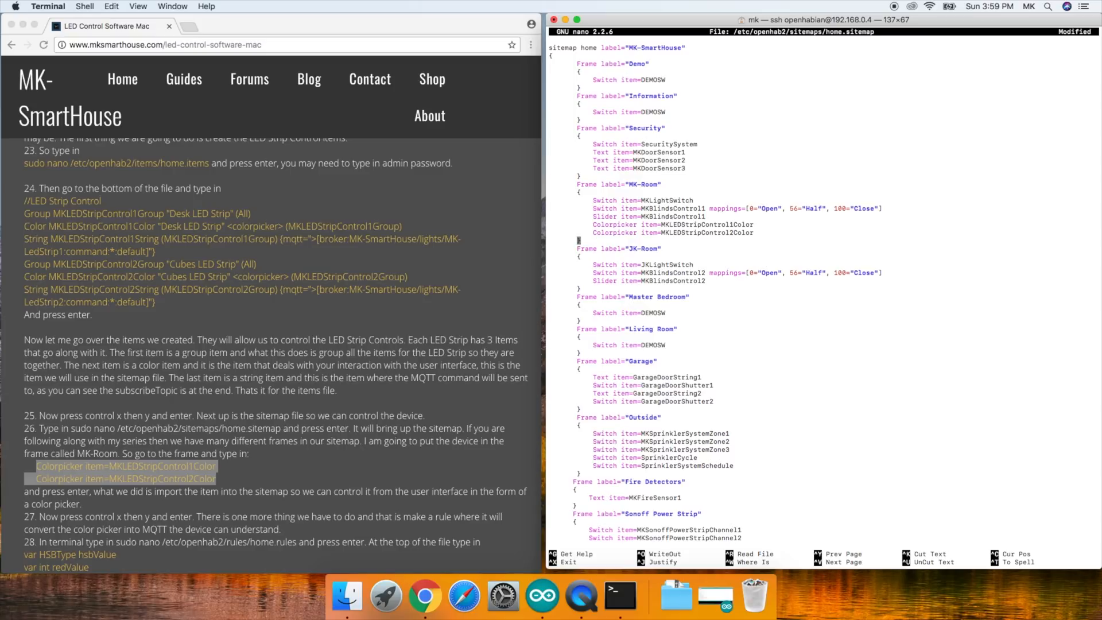
key(ctrl+o)
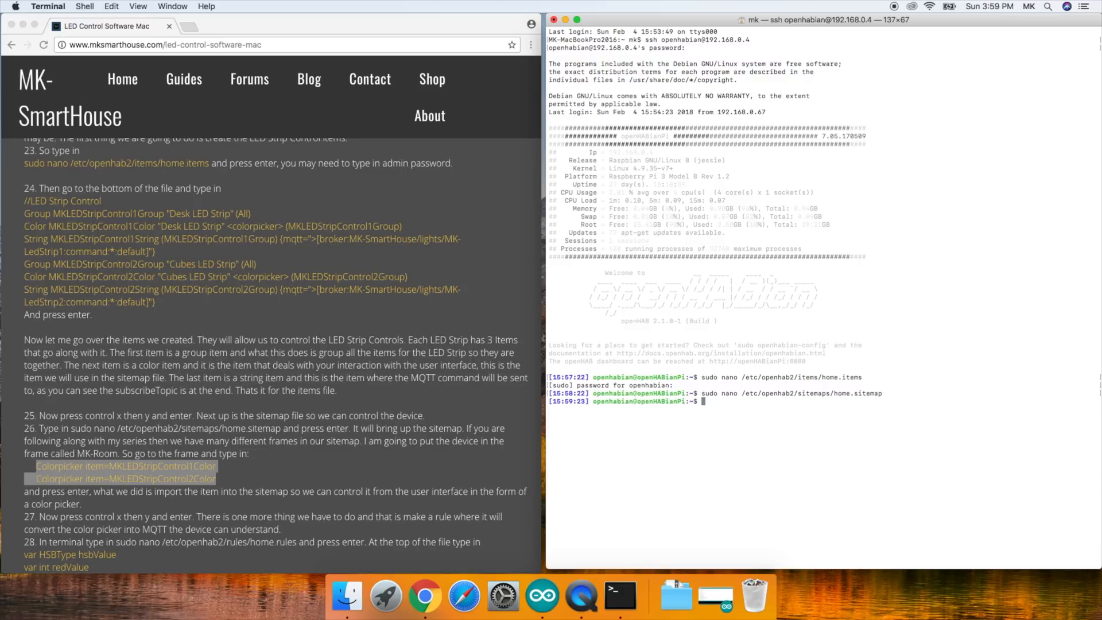
Step: Append the two LED strip colour rules to /etc/openhab2/rules/home.rules and save
scroll(down, 3)
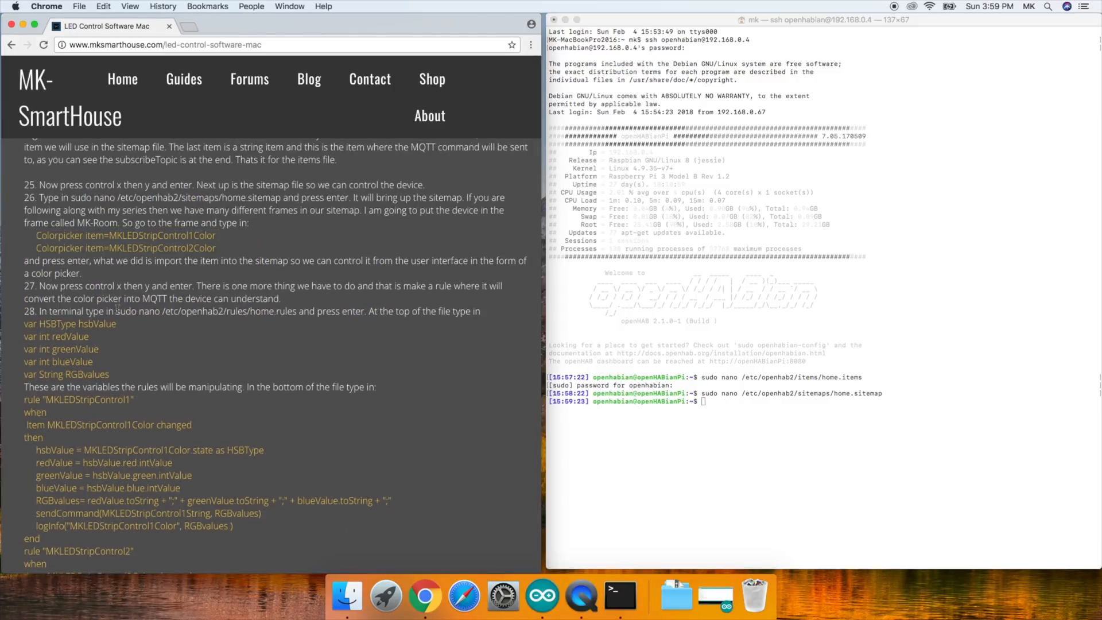
drag(117, 311, 287, 310)
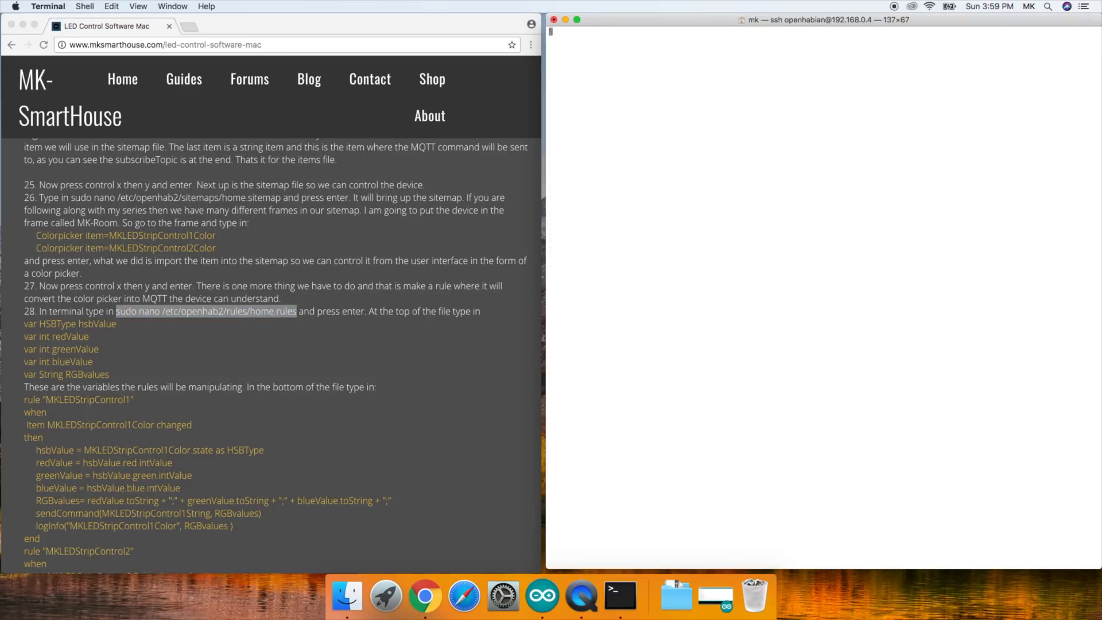
key(Enter)
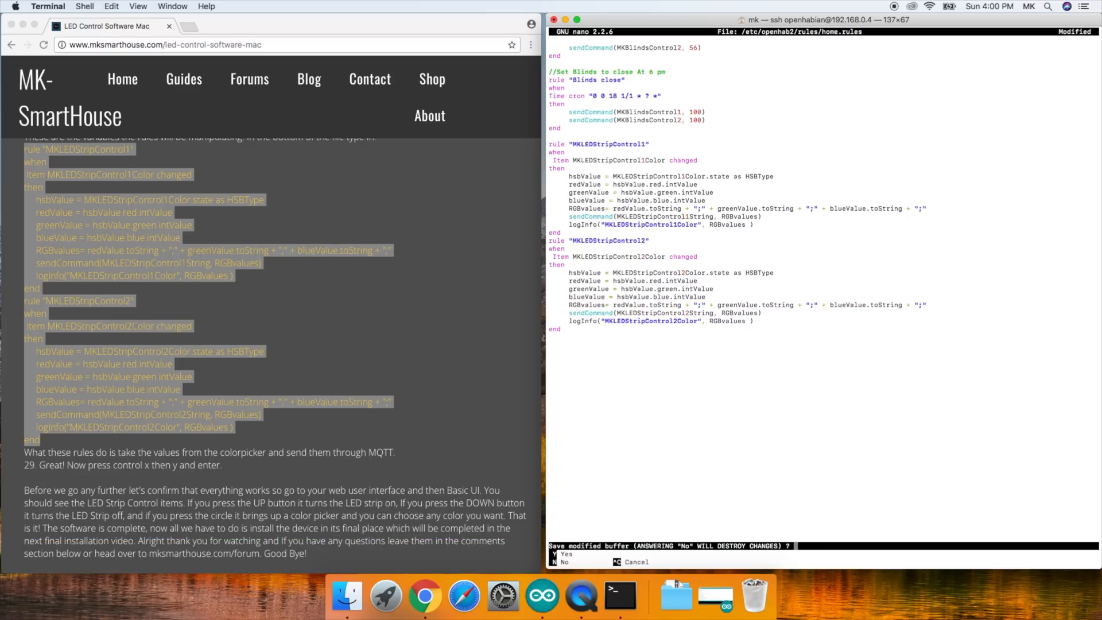
key(y)
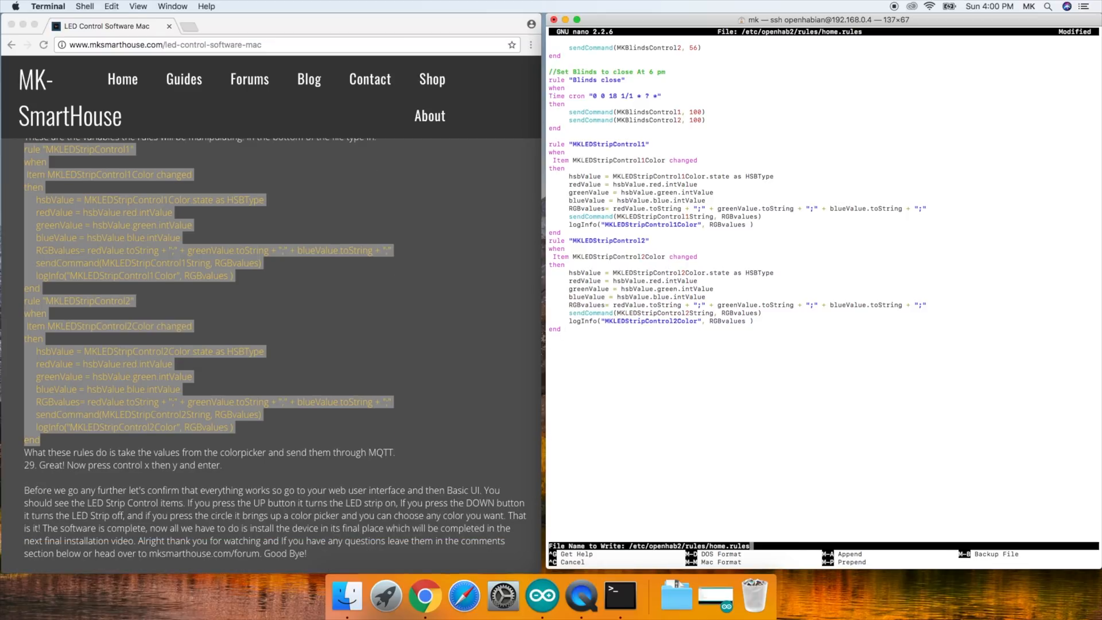
key(Enter)
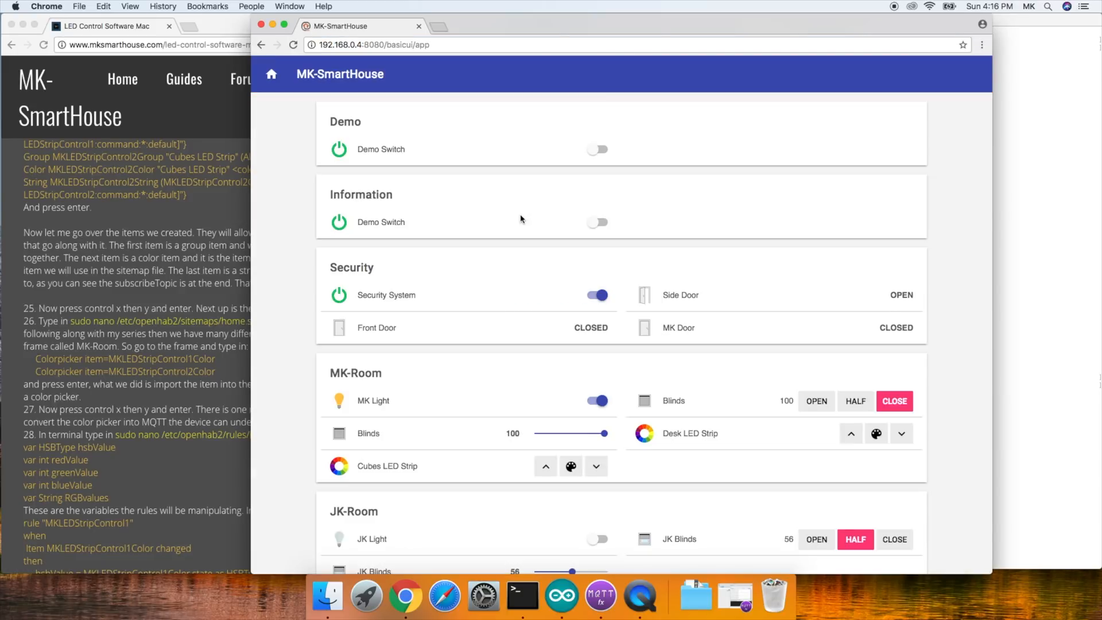
mouse_move(852, 442)
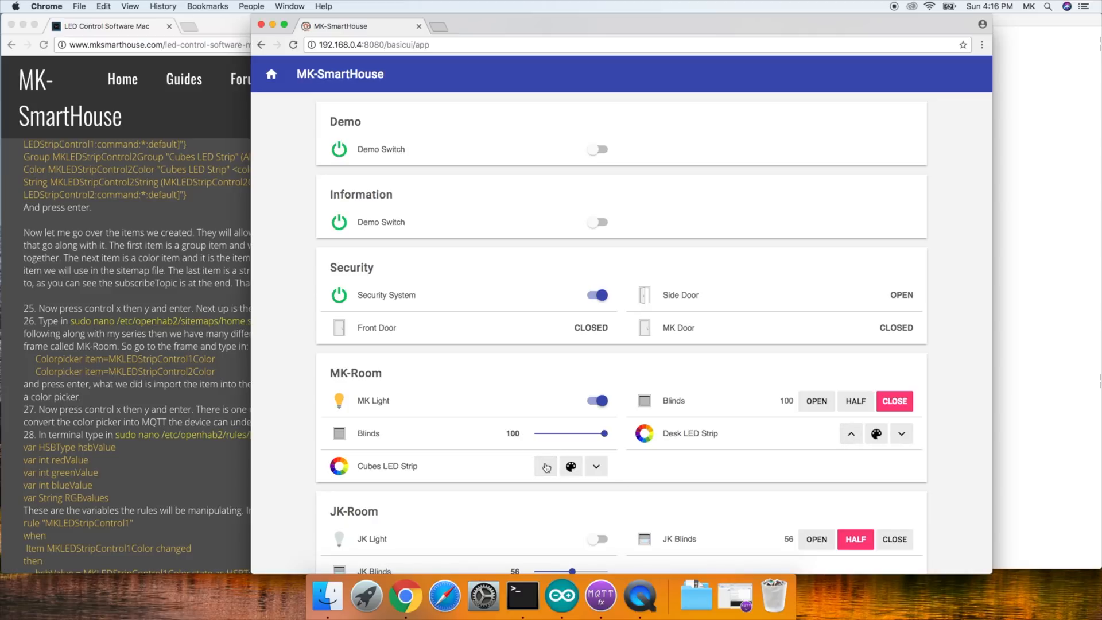
Step: Open the colour wheel from the palette button on the Cubes LED Strip row
click(571, 467)
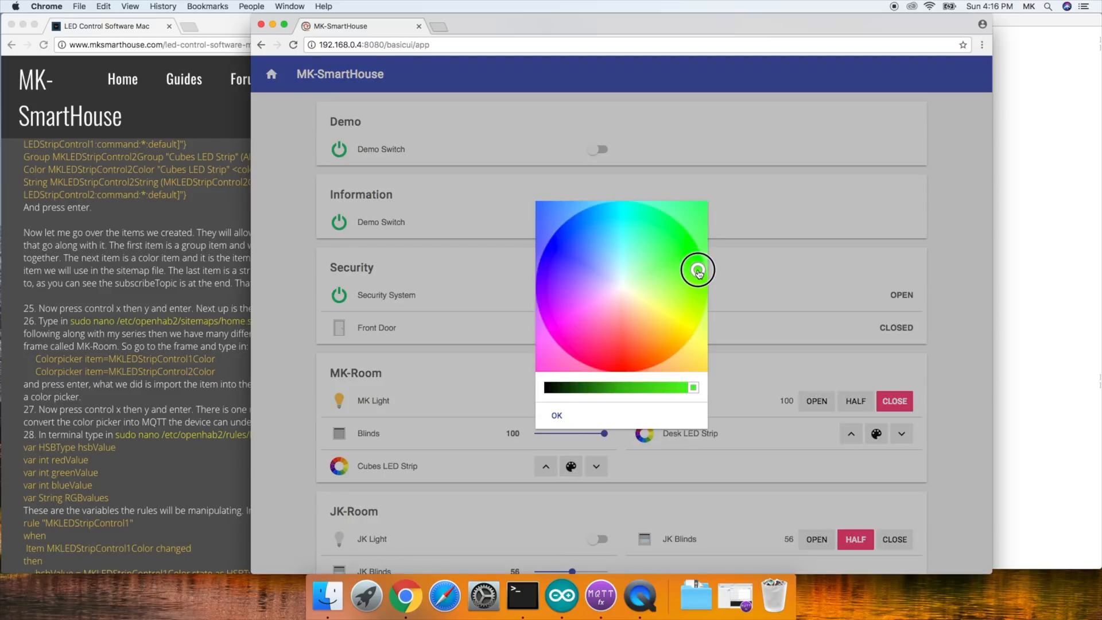